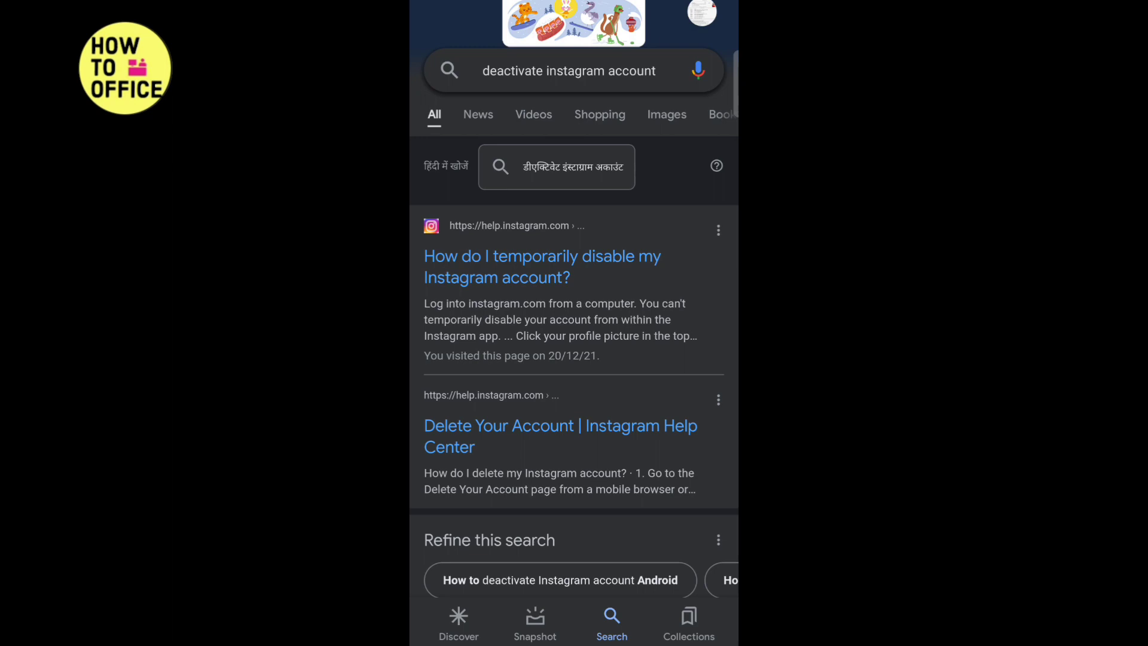
# Step: Open Instagram's help article on temporarily disabling an account and read through its steps
pyautogui.click(542, 267)
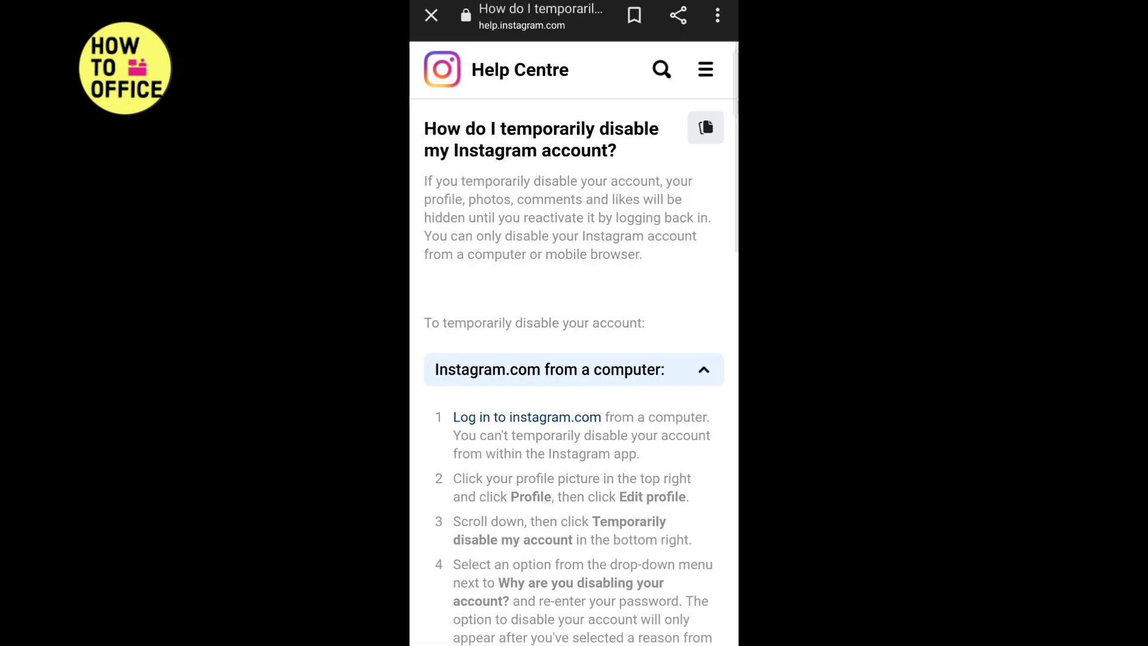
pyautogui.scroll(-3)
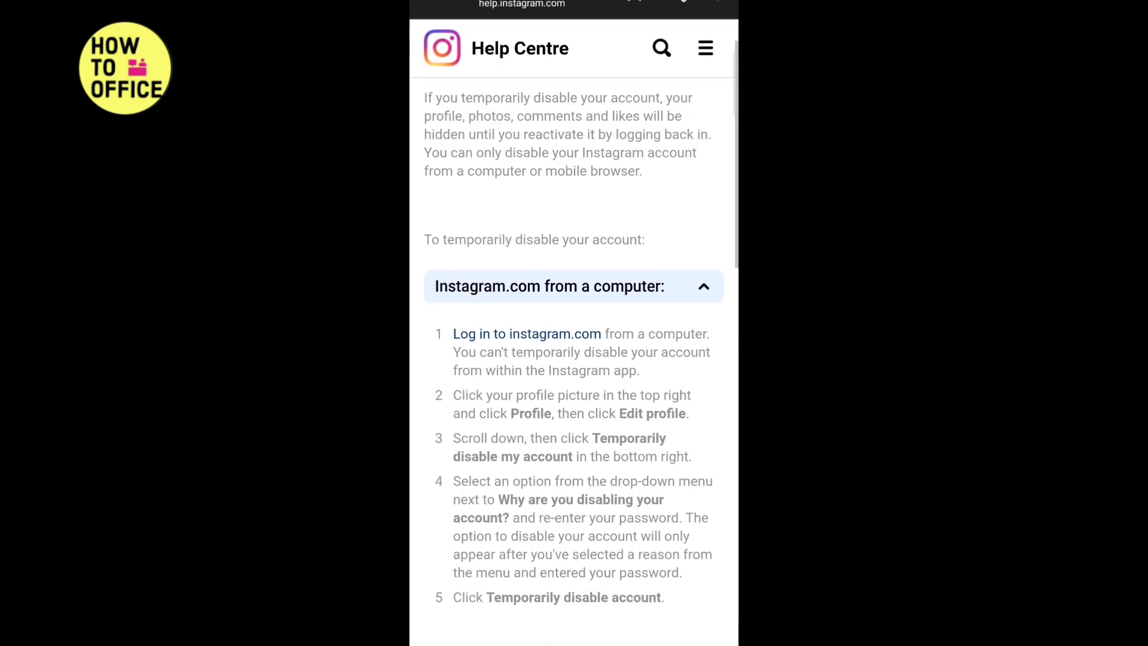
pyautogui.scroll(-3)
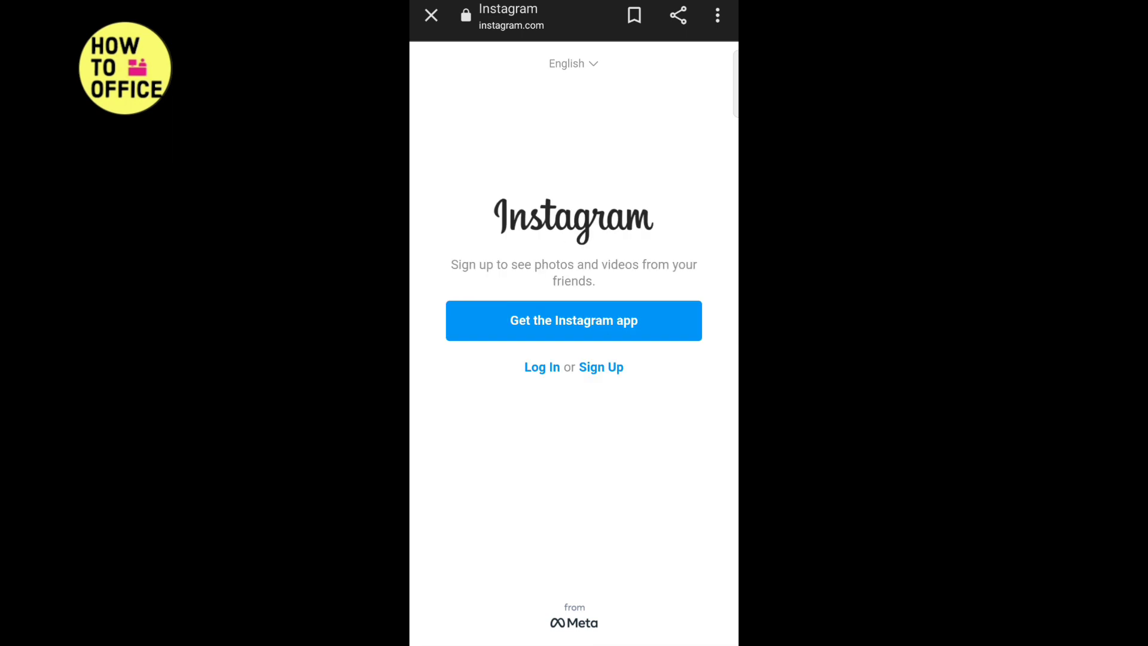
# Step: Log in to Instagram as 'khushiishere_' with the account password
pyautogui.click(540, 367)
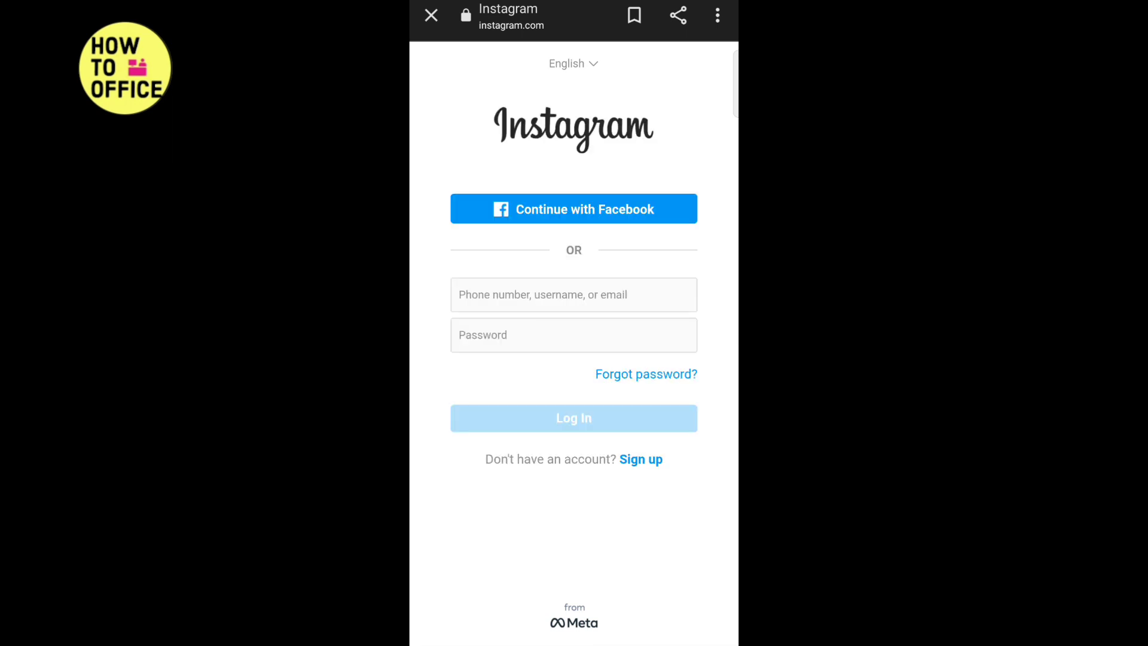
pyautogui.click(573, 294)
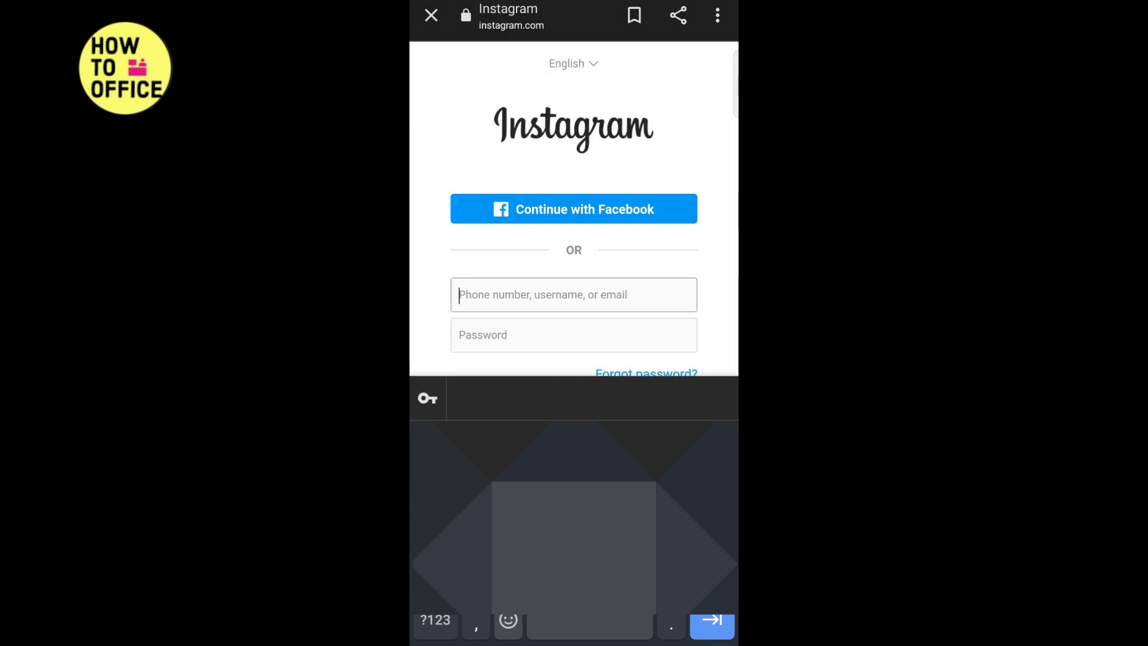
pyautogui.click(573, 335)
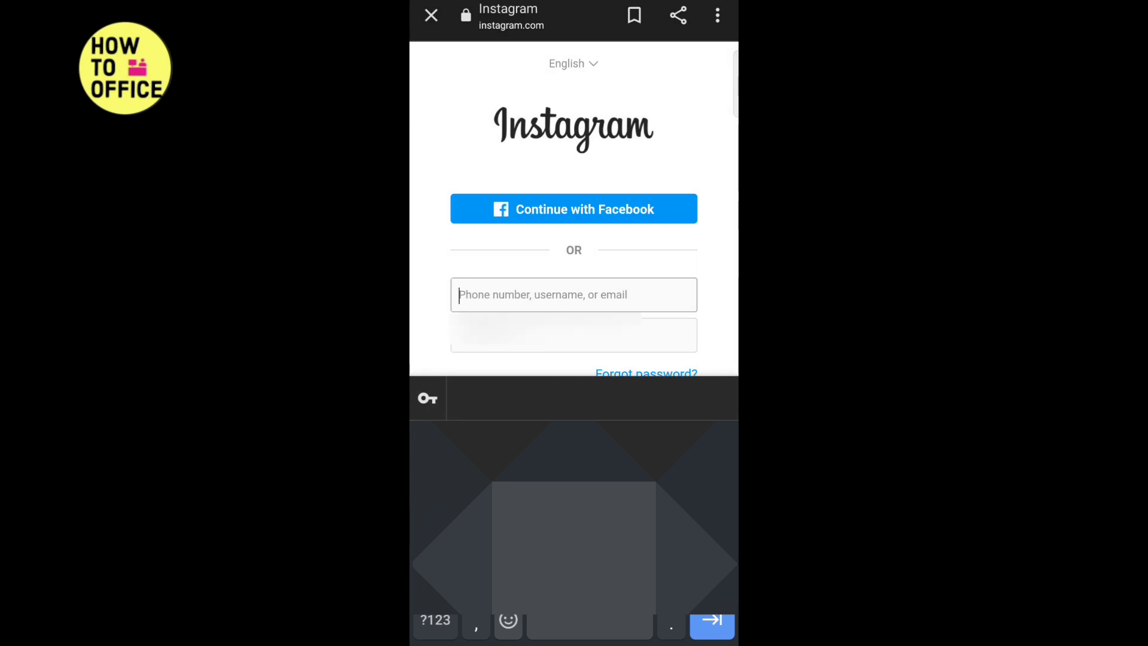
pyautogui.write('khushiishere_')
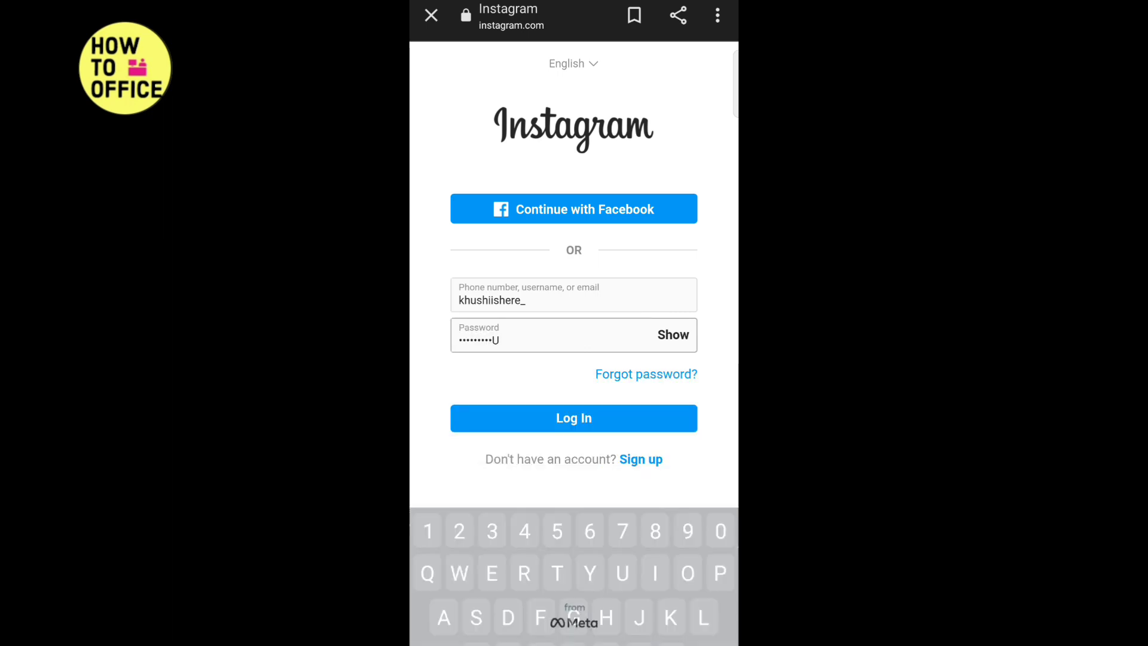
pyautogui.click(573, 418)
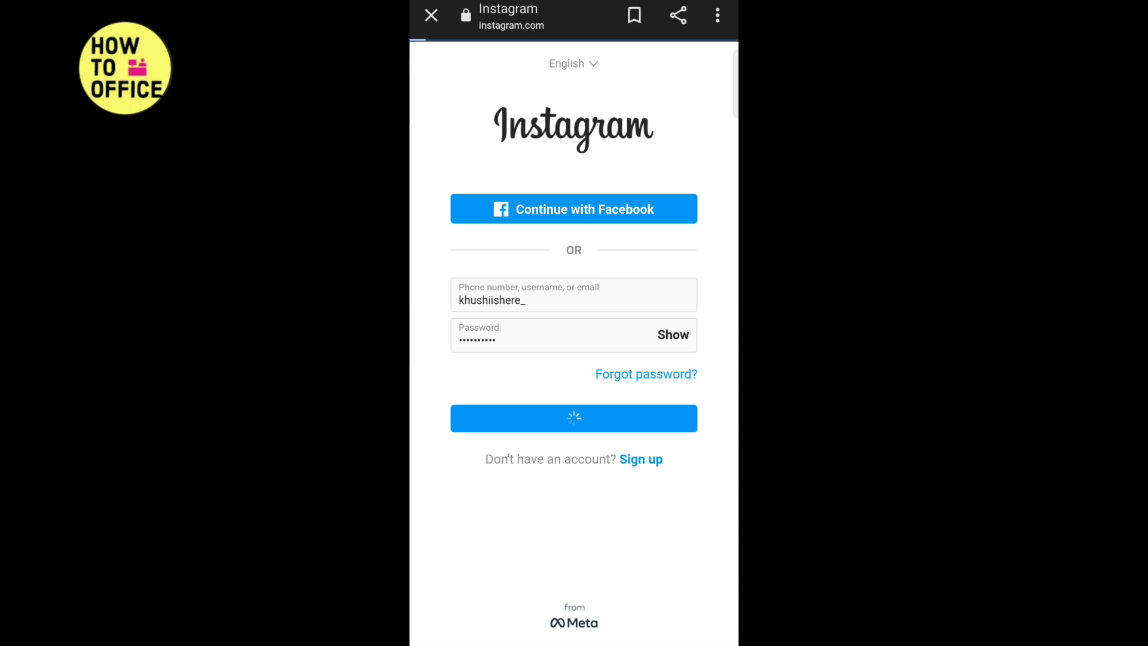
pyautogui.click(573, 418)
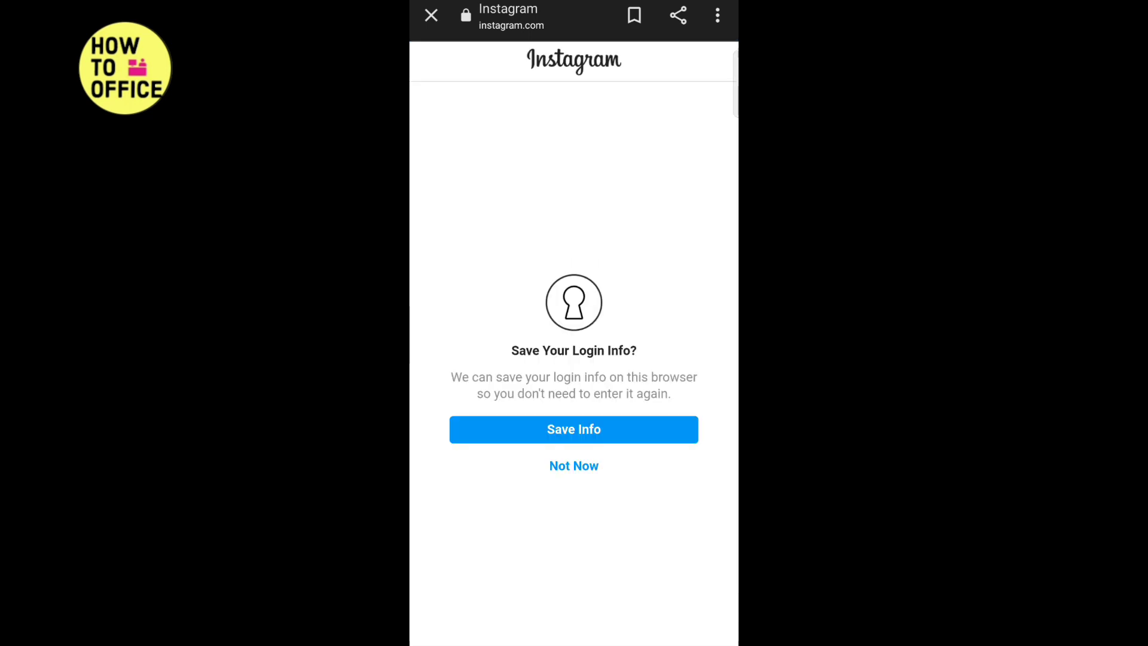
# Step: Decline saving login info and notifications, then go to the account's own profile
pyautogui.click(573, 430)
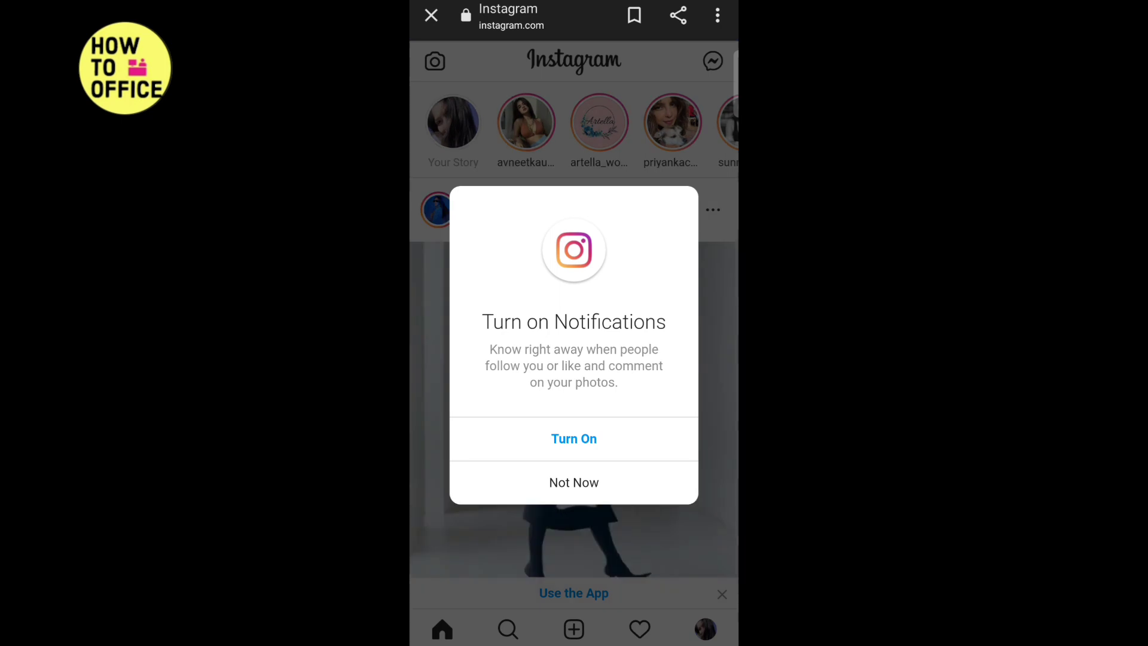
pyautogui.click(574, 482)
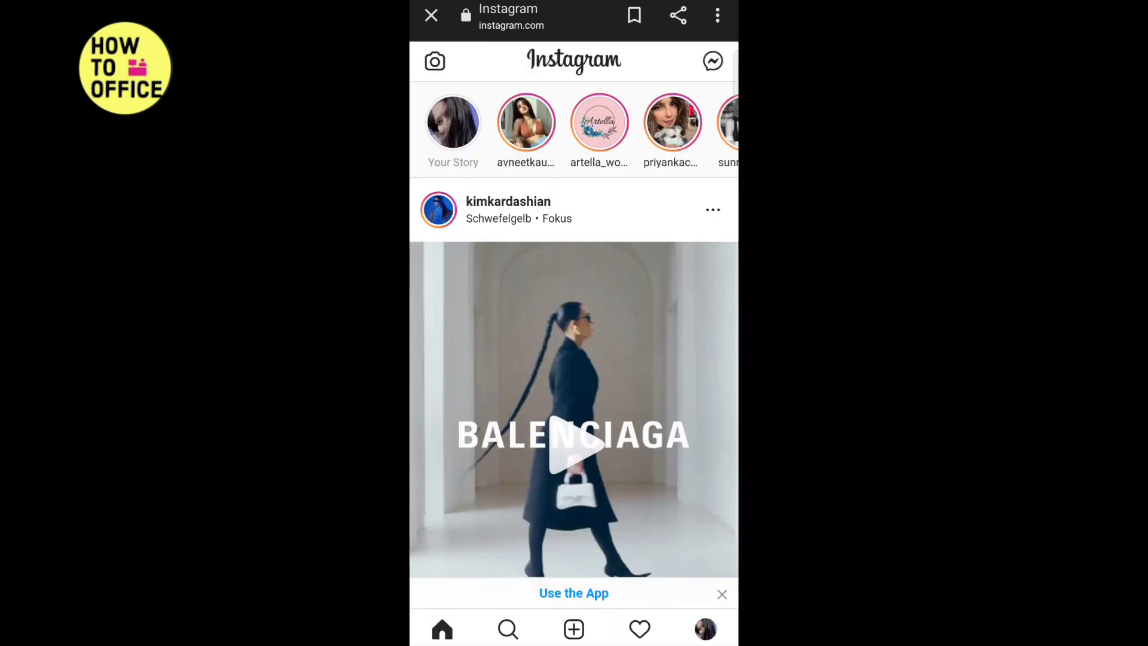
pyautogui.click(705, 630)
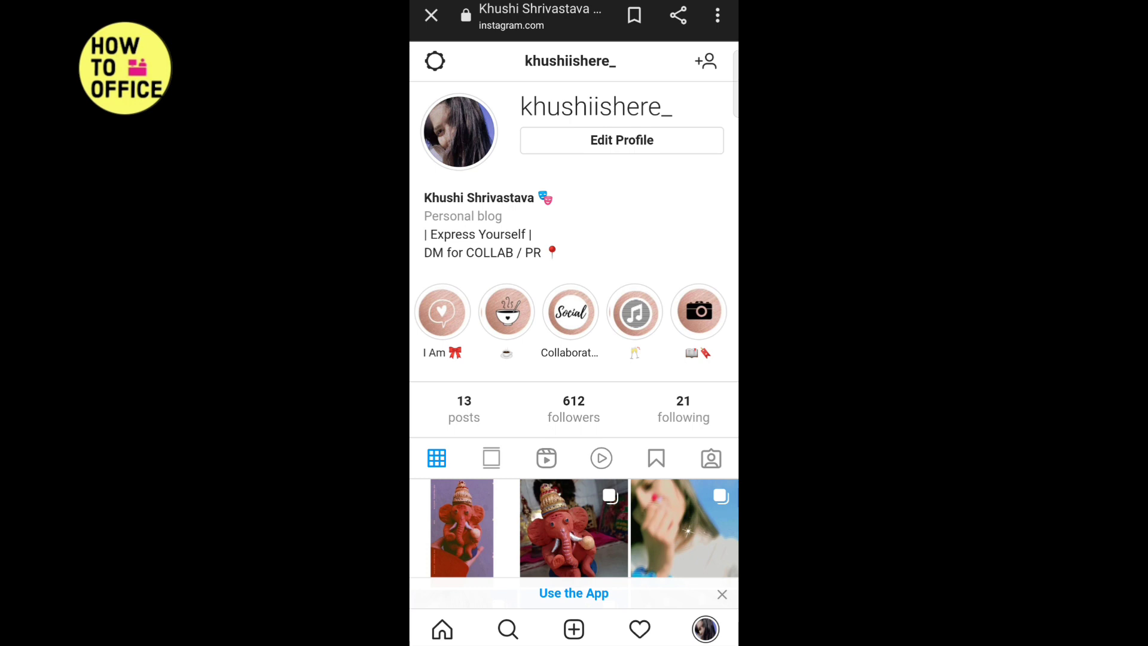
# Step: From Edit Profile, reach the Temporarily Disable Your Account page
pyautogui.click(621, 140)
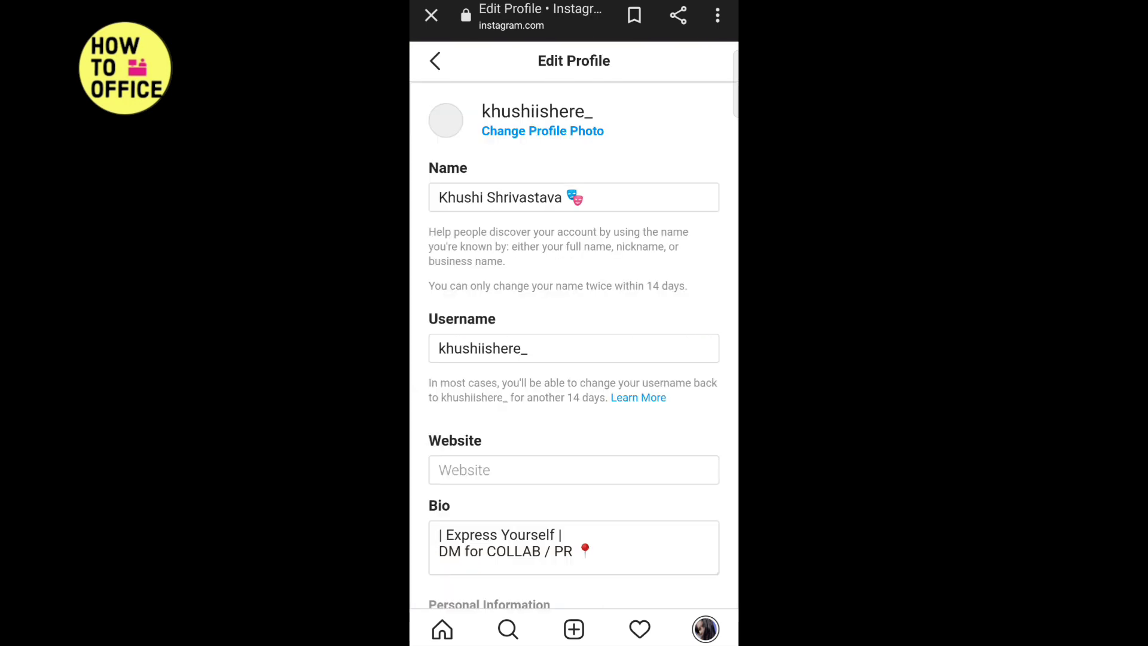
pyautogui.scroll(3)
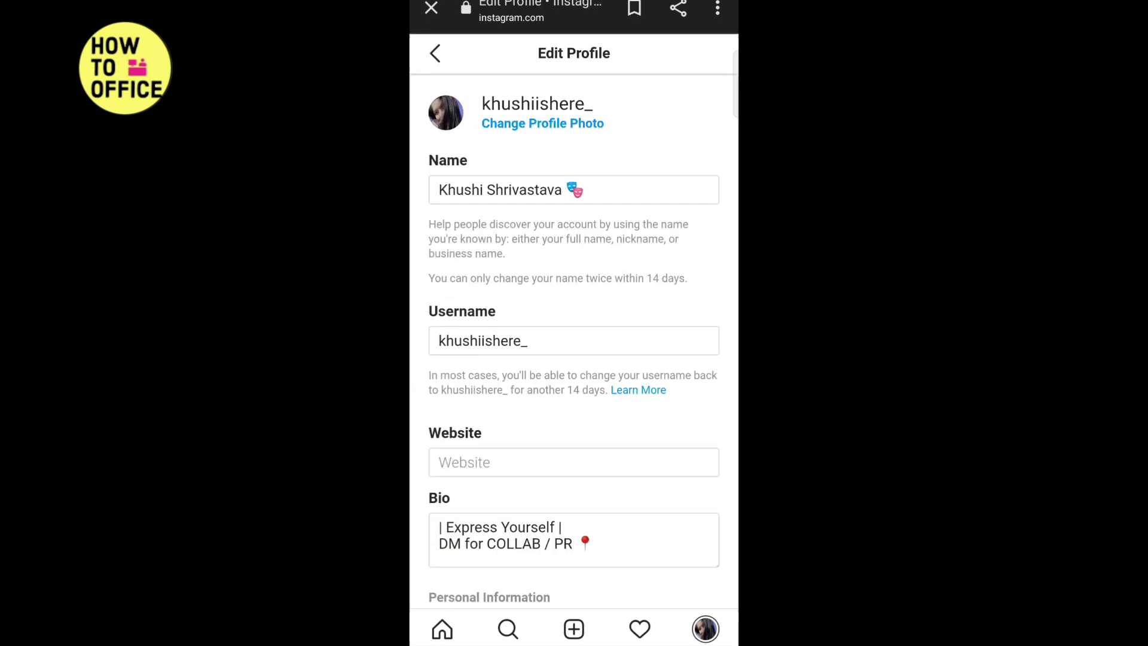
pyautogui.scroll(-3)
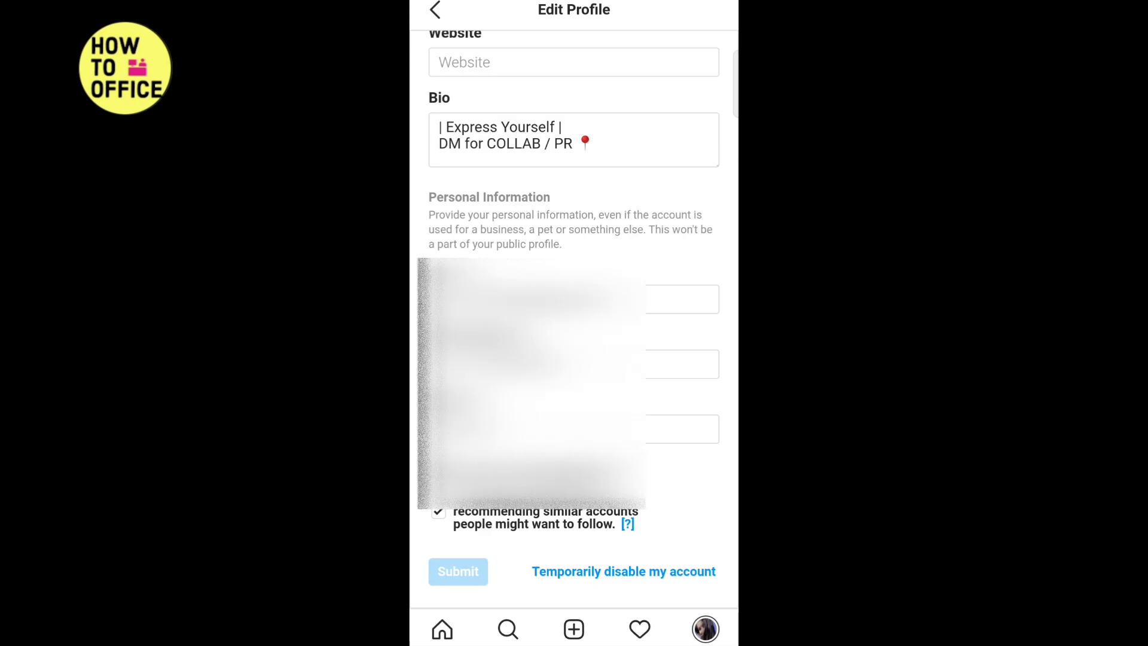
pyautogui.click(623, 572)
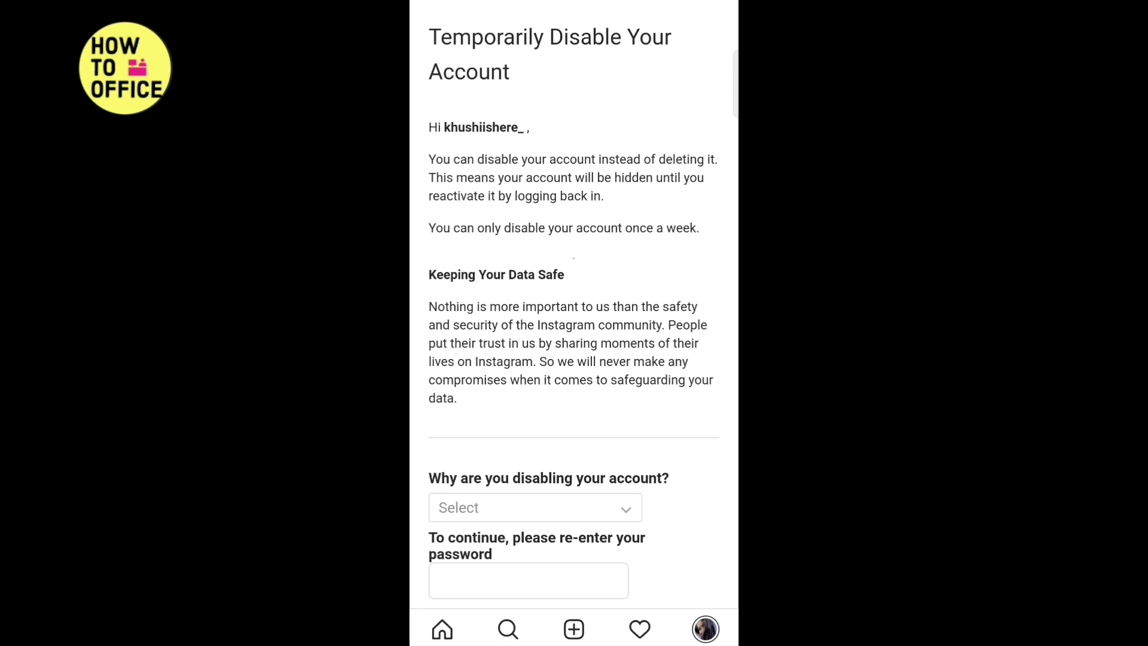
# Step: Choose 'Trouble getting started' as the reason, re-enter the password, and request disabling
pyautogui.scroll(-3)
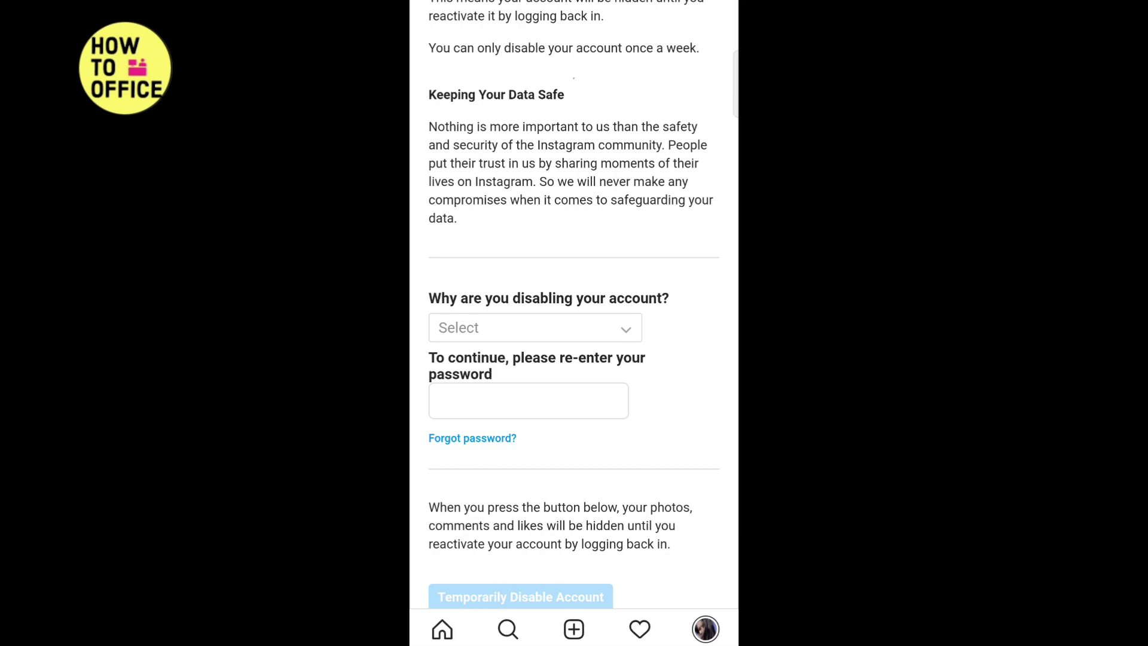
pyautogui.click(535, 328)
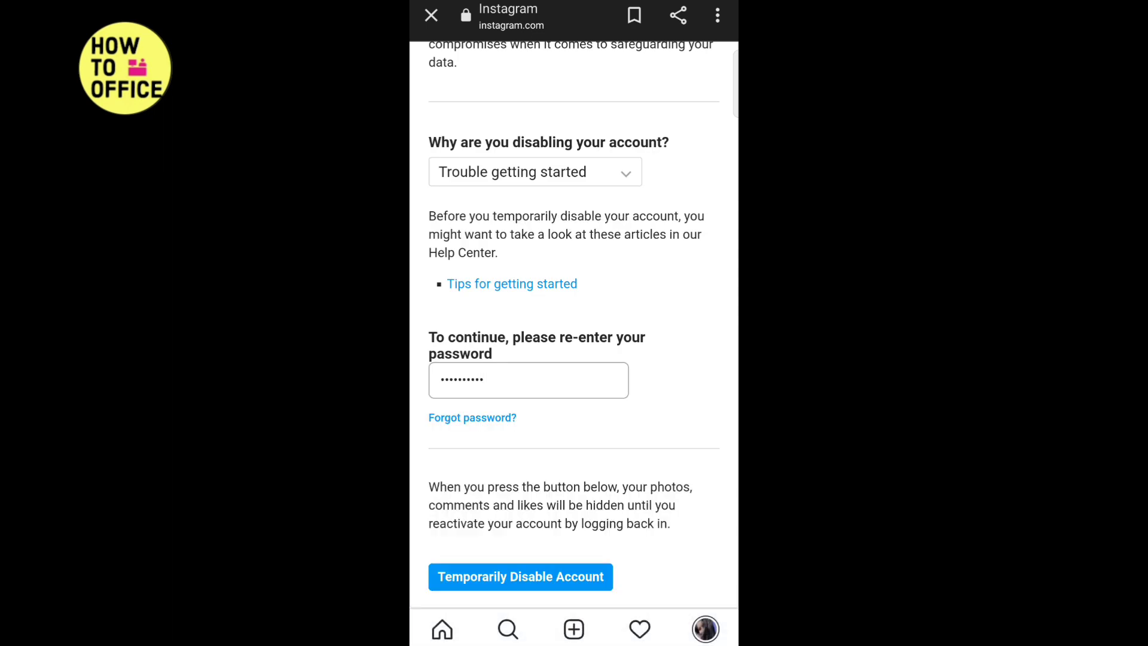
pyautogui.click(520, 576)
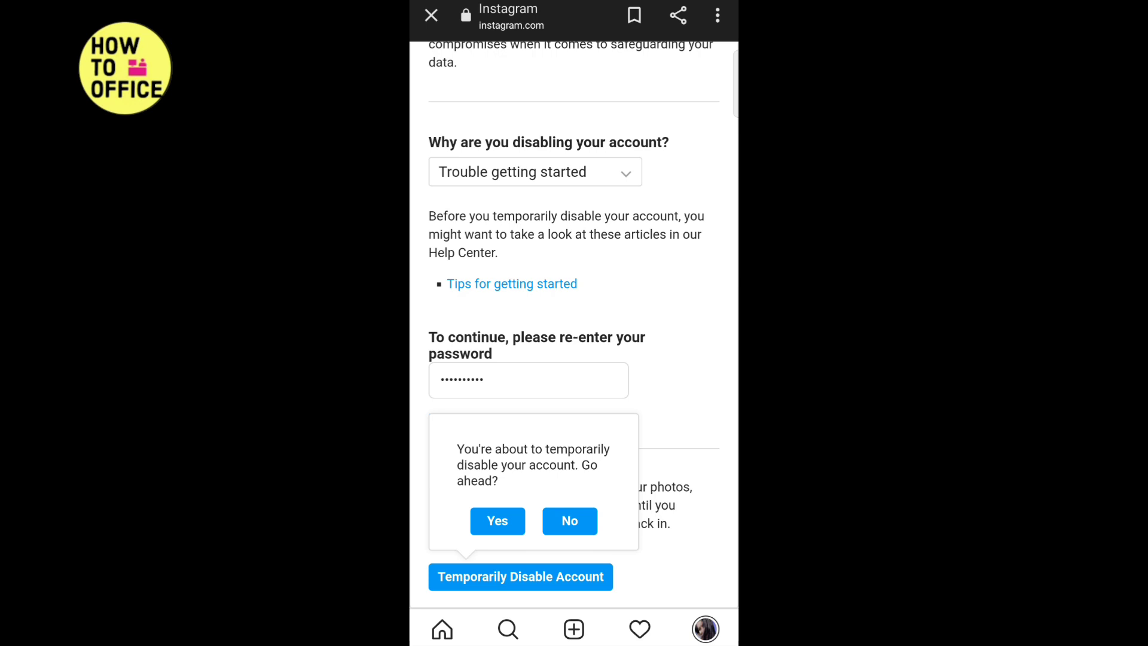
# Step: Confirm Yes to temporarily disable the account, landing back on the login page
pyautogui.click(496, 520)
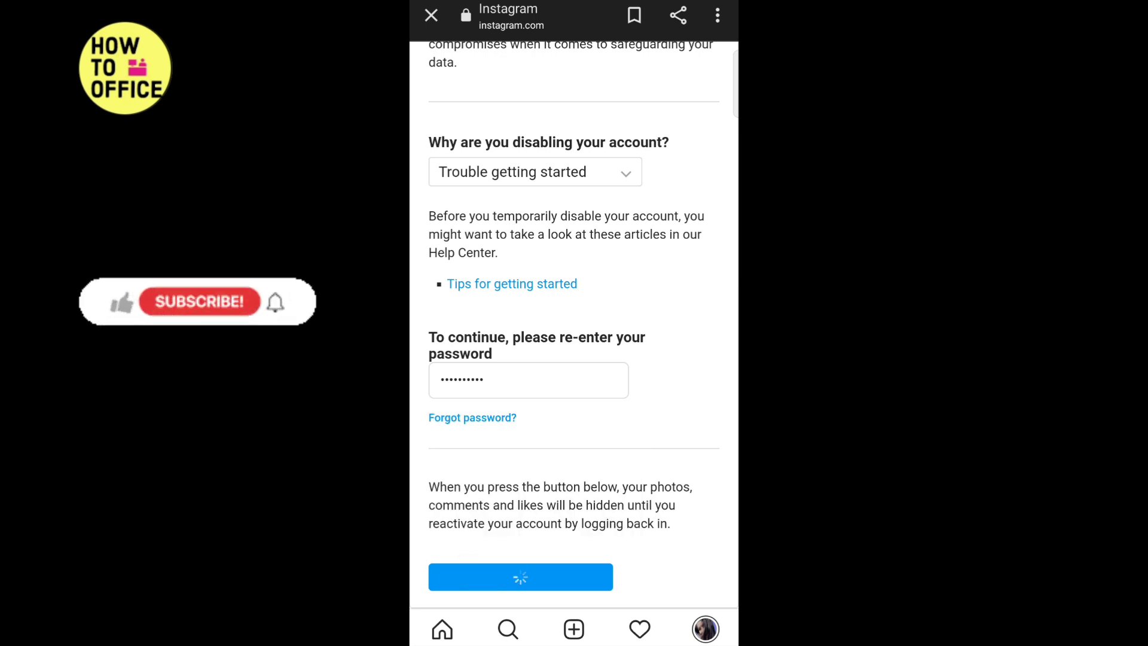
pyautogui.click(520, 577)
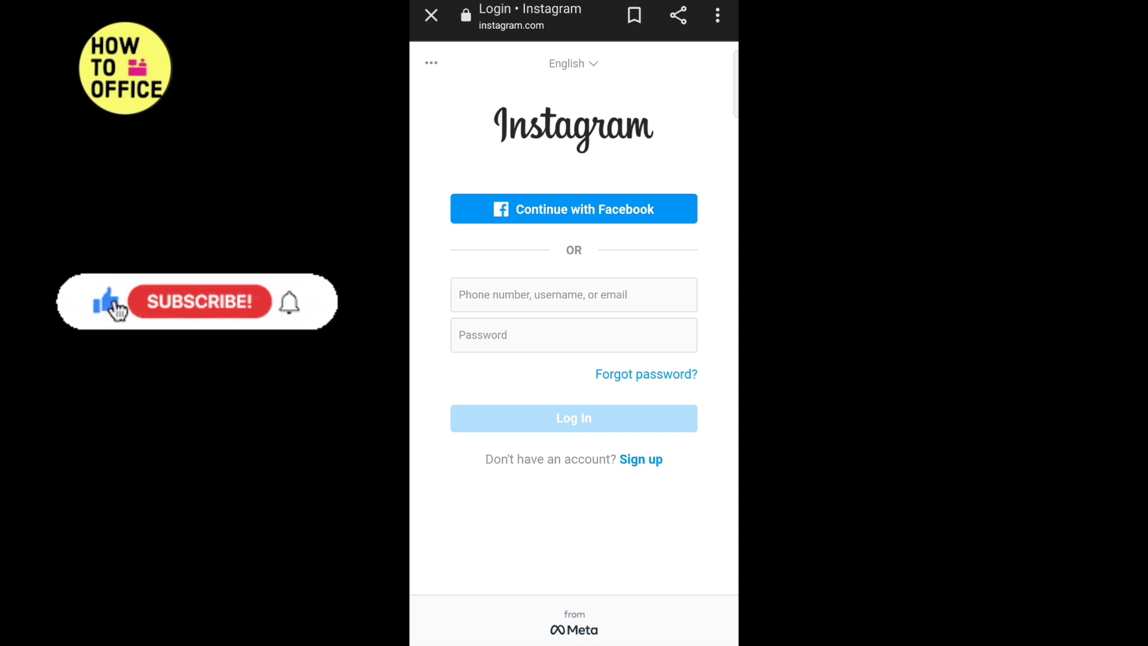
pyautogui.moveTo(201, 309)
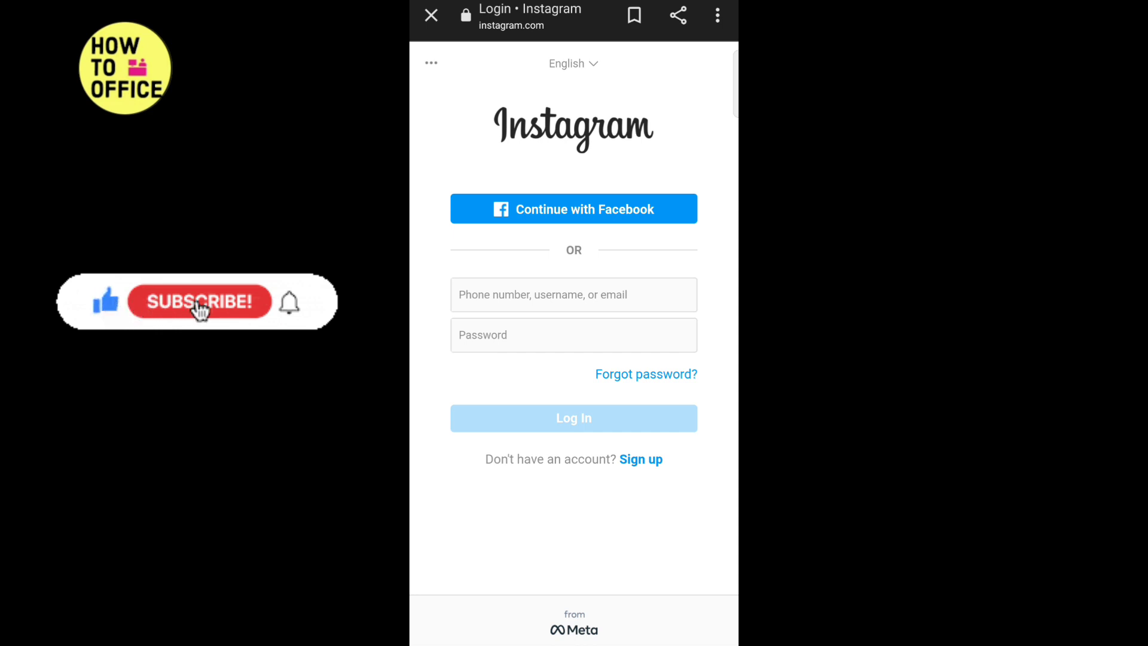
pyautogui.click(200, 301)
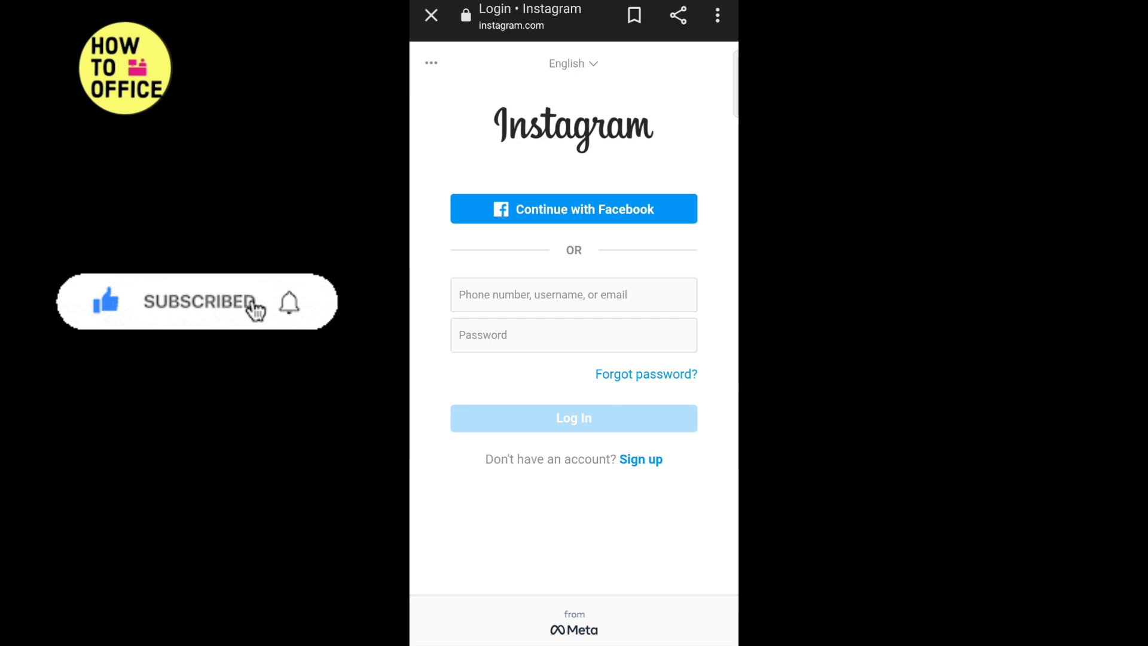